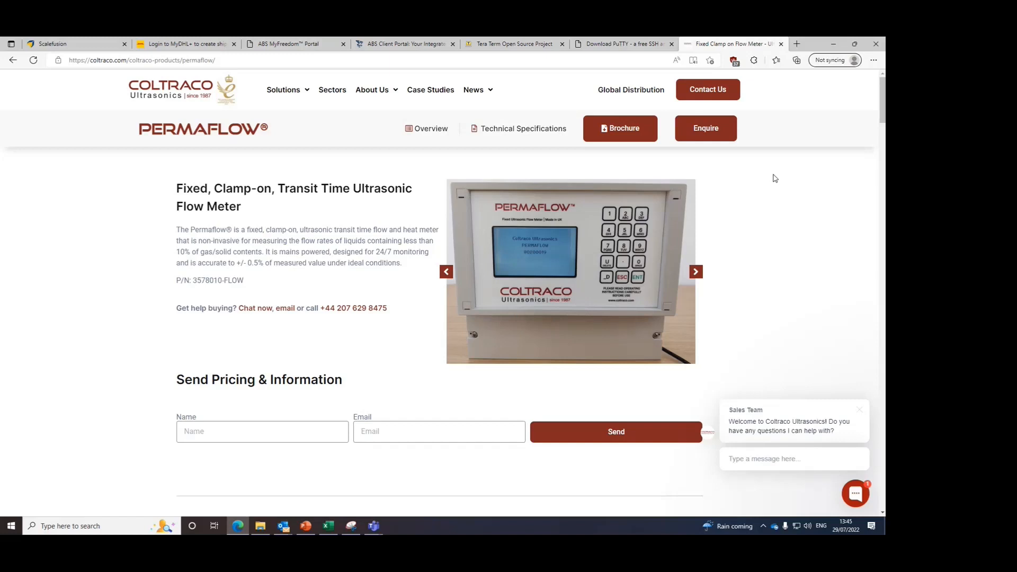
{"action": "mouse_move", "coordinate": [746, 174]}
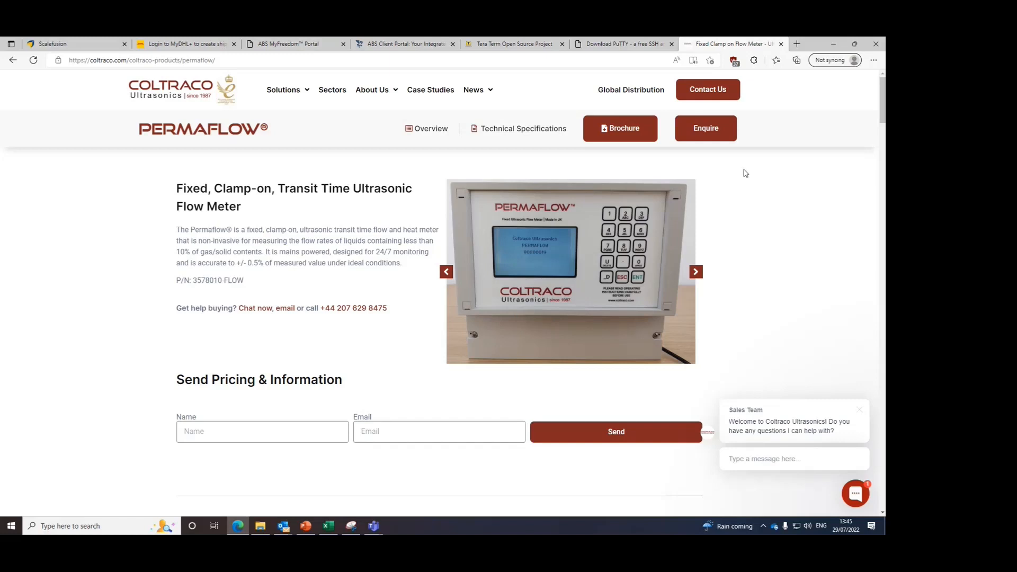
{"action": "mouse_move", "coordinate": [627, 57]}
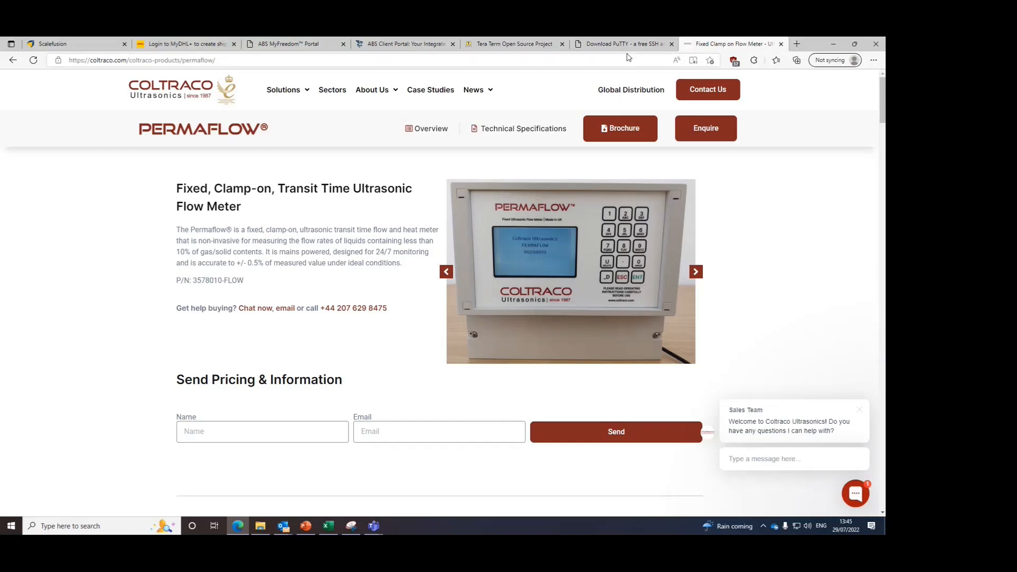
- View the PuTTY download page, then the Tera Term home page in Edge
{"action": "left_click", "coordinate": [623, 43]}
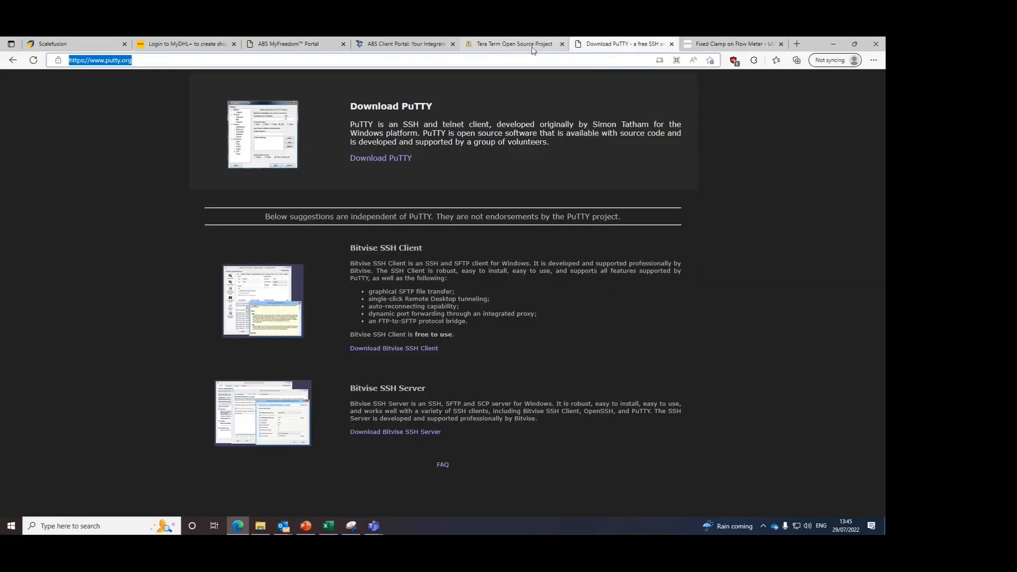
{"action": "left_click", "coordinate": [515, 43]}
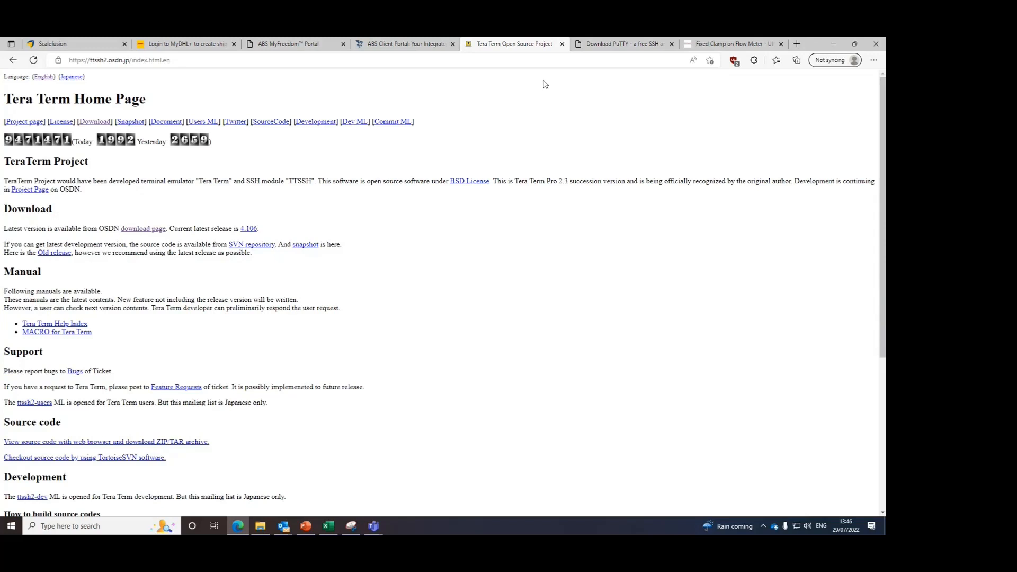
{"action": "mouse_move", "coordinate": [94, 121]}
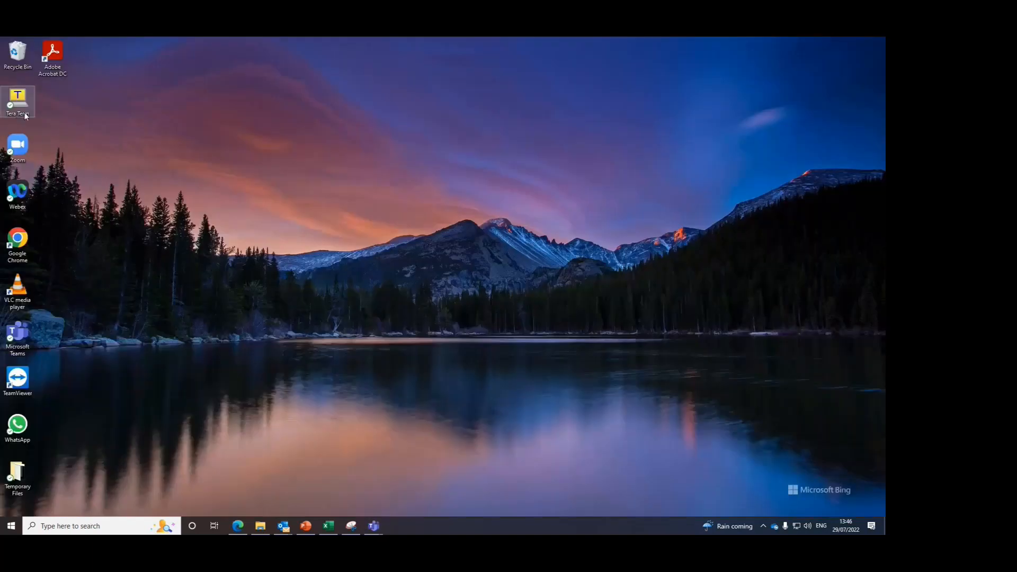
- Launch Tera Term and connect via serial to COM3: USB Serial Port
{"action": "double_click", "coordinate": [18, 102]}
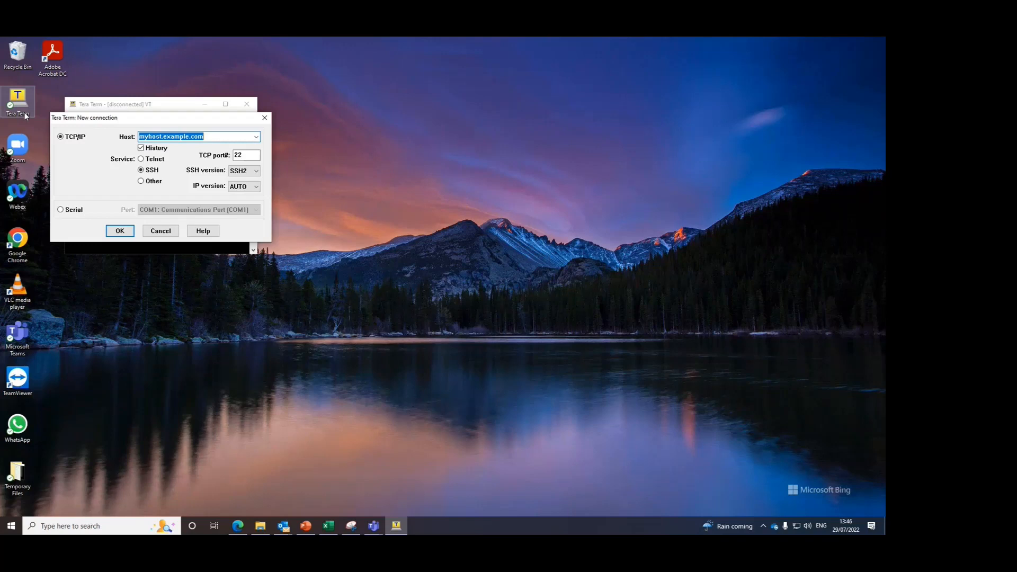
{"action": "mouse_move", "coordinate": [75, 180]}
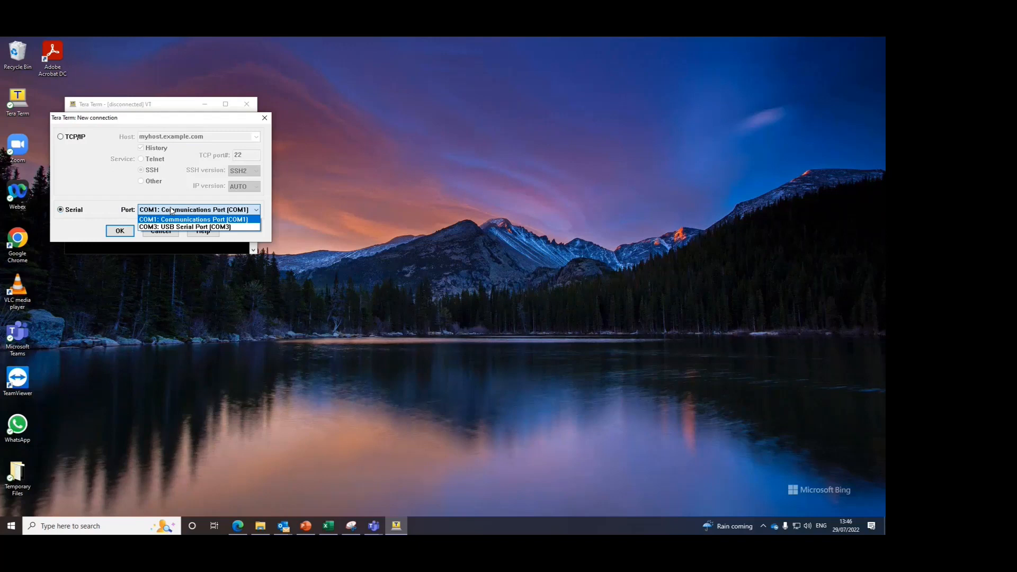
{"action": "mouse_move", "coordinate": [183, 226]}
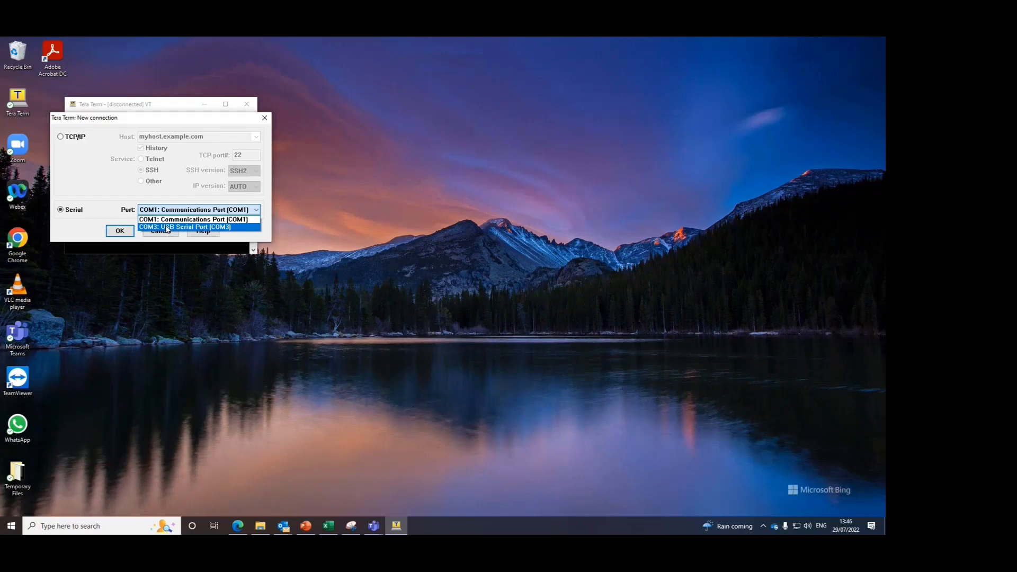
{"action": "left_click", "coordinate": [187, 227]}
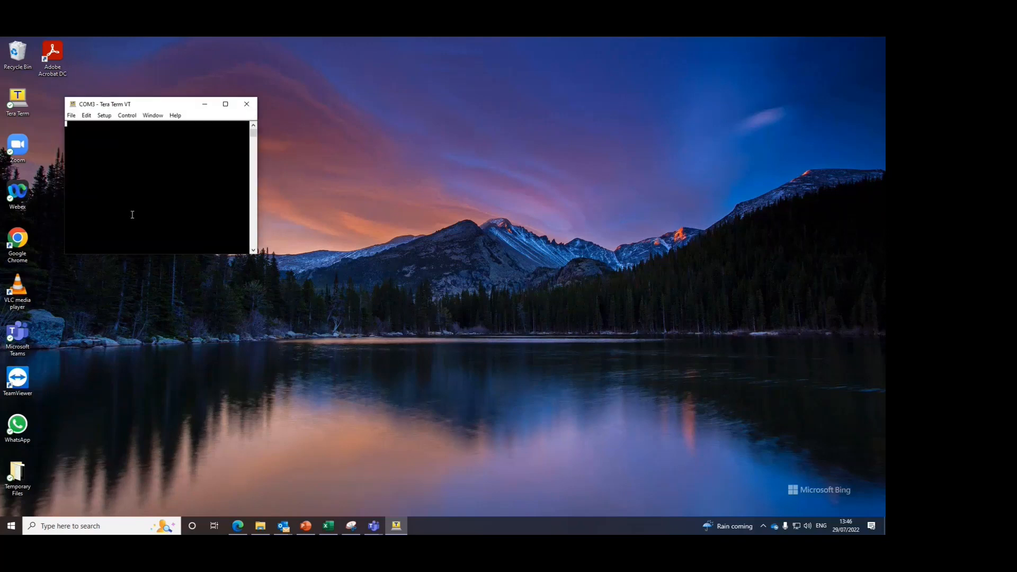
- Change the COM3 serial port parity to even and apply the new setting
{"action": "left_click", "coordinate": [103, 115]}
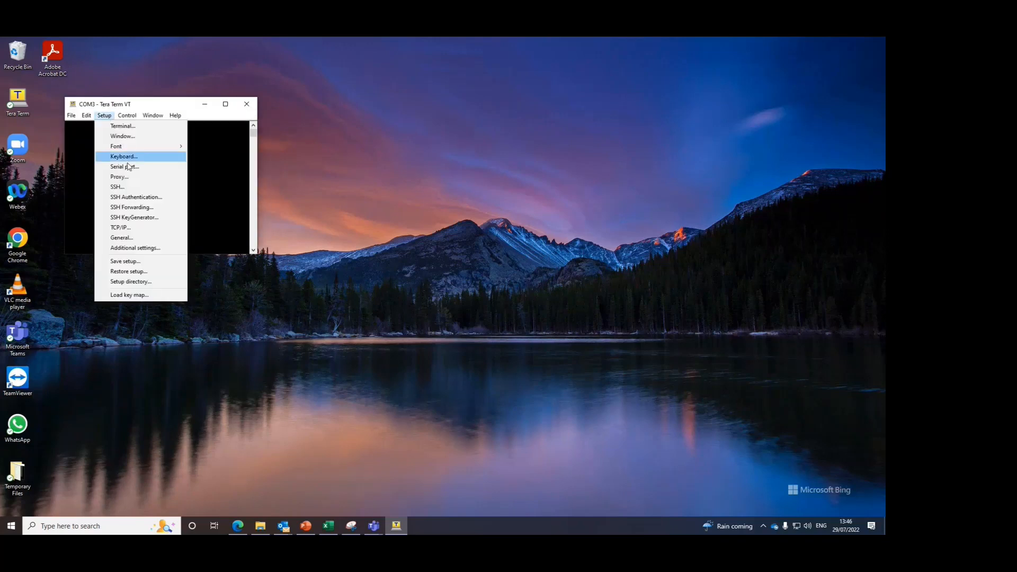
{"action": "left_click", "coordinate": [124, 167]}
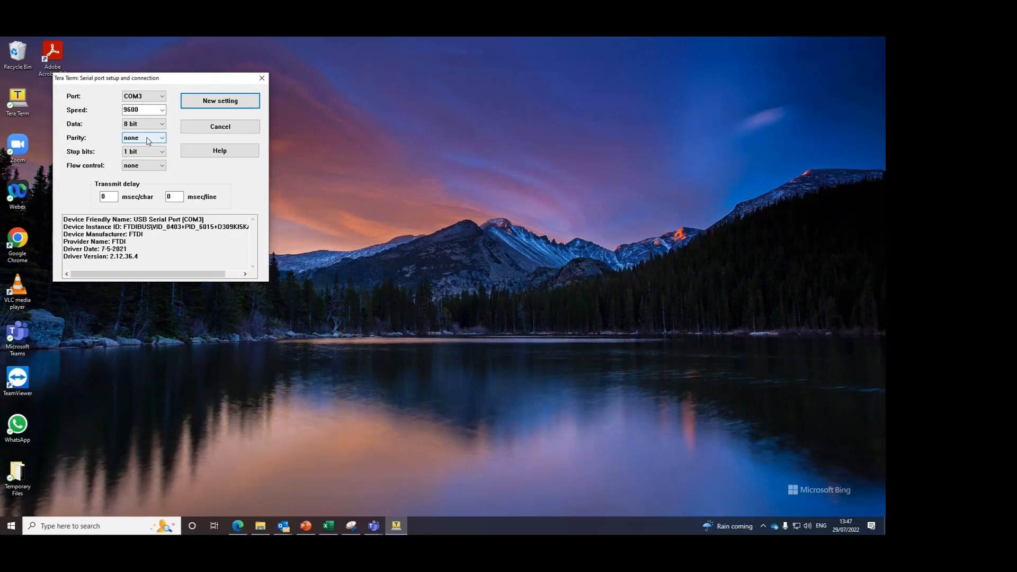
{"action": "left_click", "coordinate": [143, 138]}
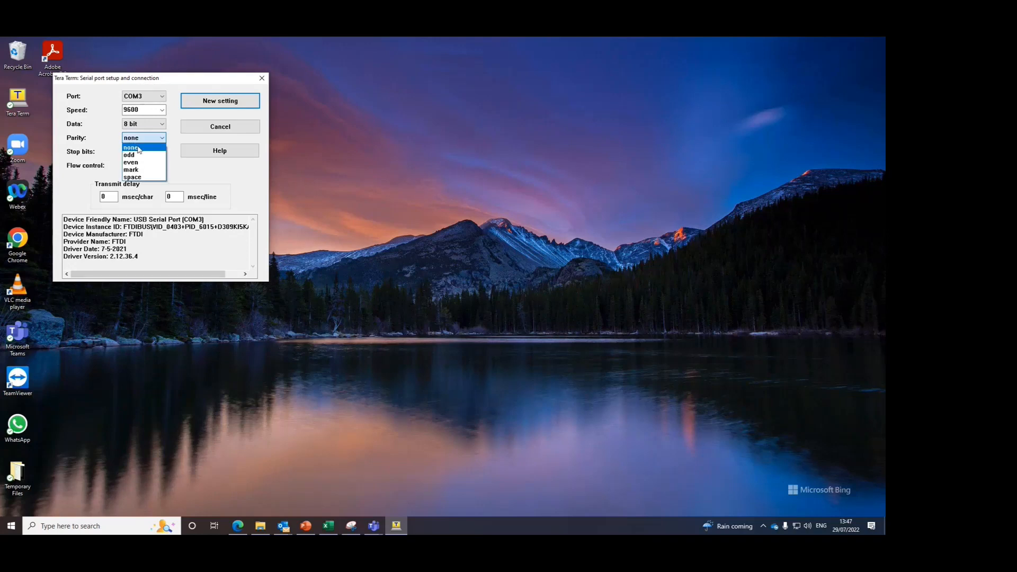
{"action": "left_click", "coordinate": [130, 162]}
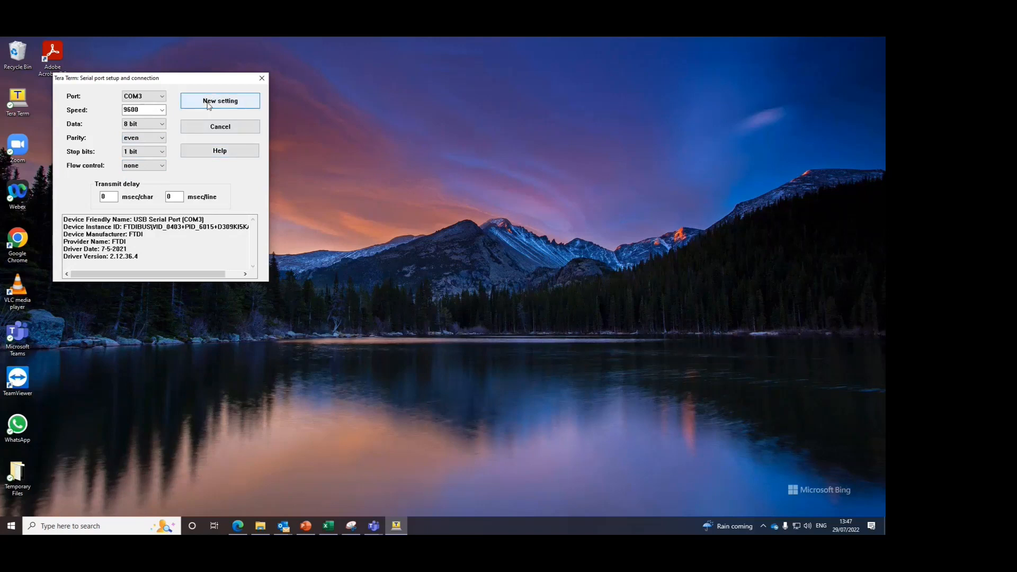
{"action": "left_click", "coordinate": [220, 101]}
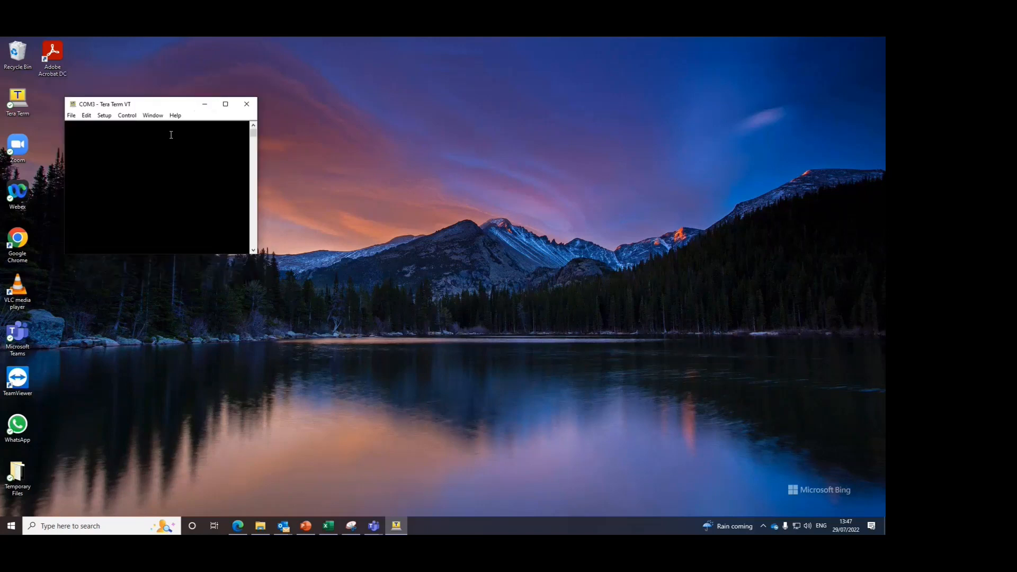
{"action": "mouse_move", "coordinate": [168, 108]}
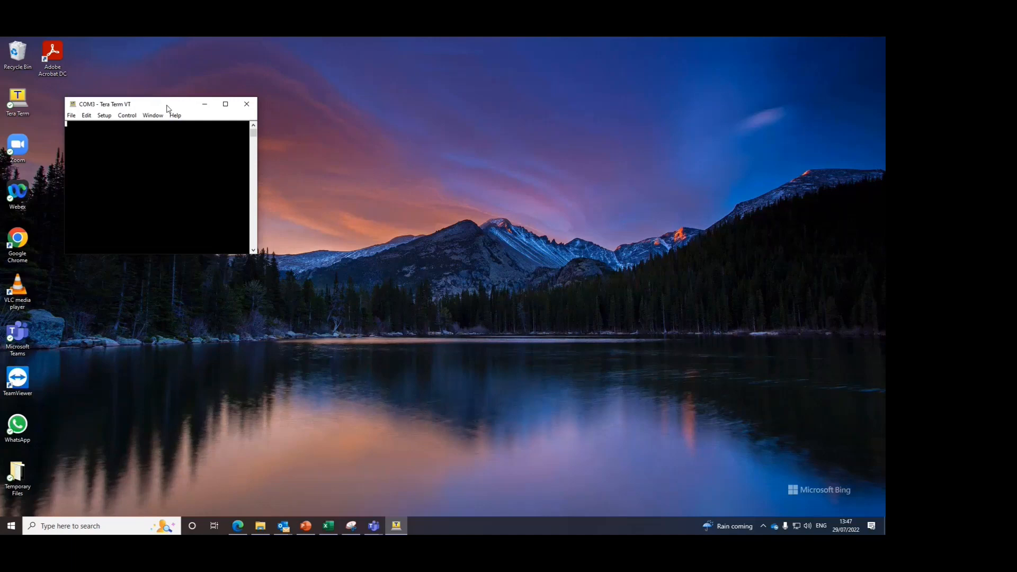
- Start a plain-text, appended log named 'Permaflow Test' on the Desktop
{"action": "left_click", "coordinate": [85, 115]}
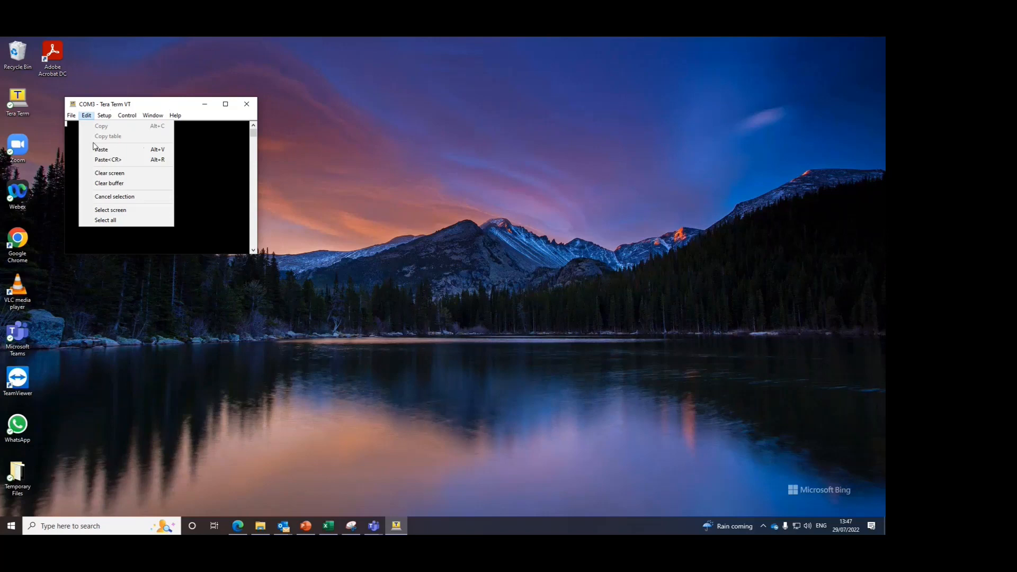
{"action": "left_click", "coordinate": [71, 115]}
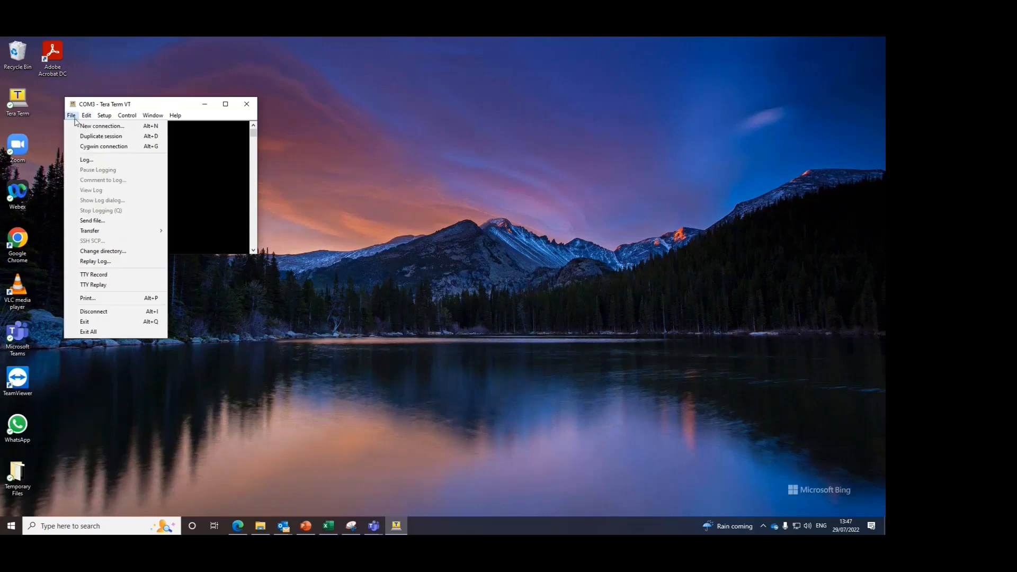
{"action": "left_click", "coordinate": [86, 160]}
{"action": "type", "text": "Permaflow Test"}
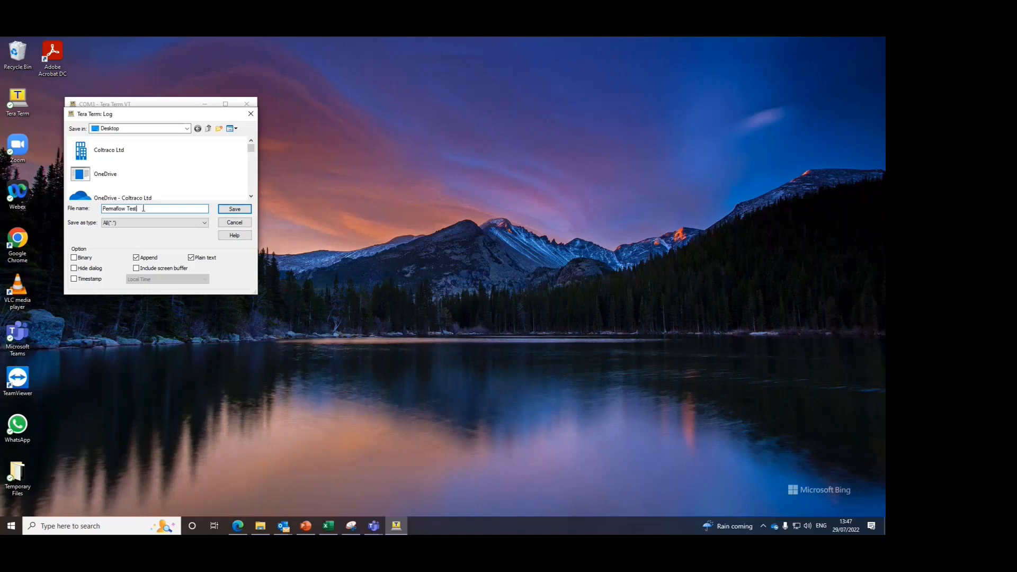
{"action": "left_click", "coordinate": [233, 208]}
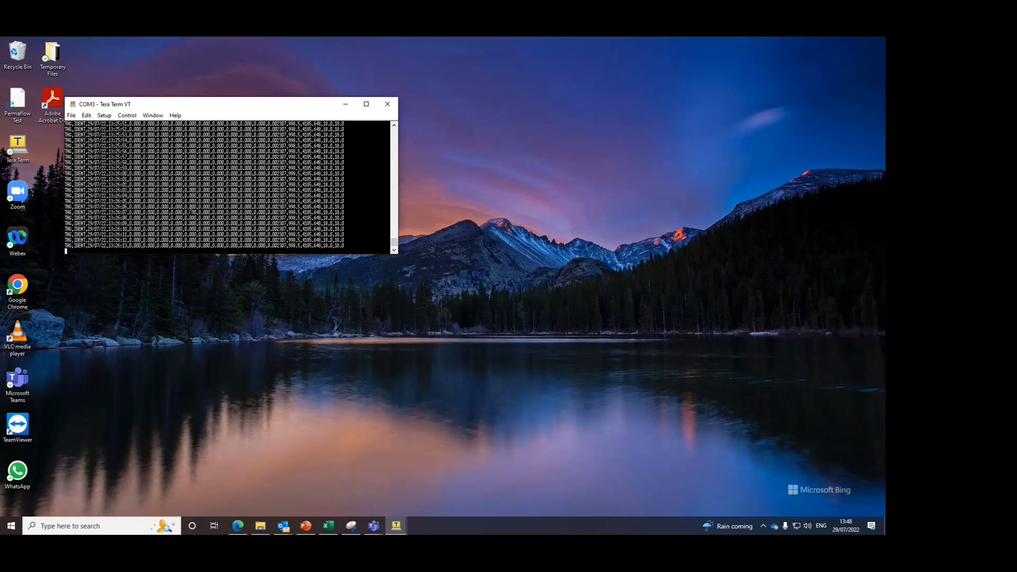
- Close Tera Term and search for Excel to launch it
{"action": "left_click", "coordinate": [71, 115]}
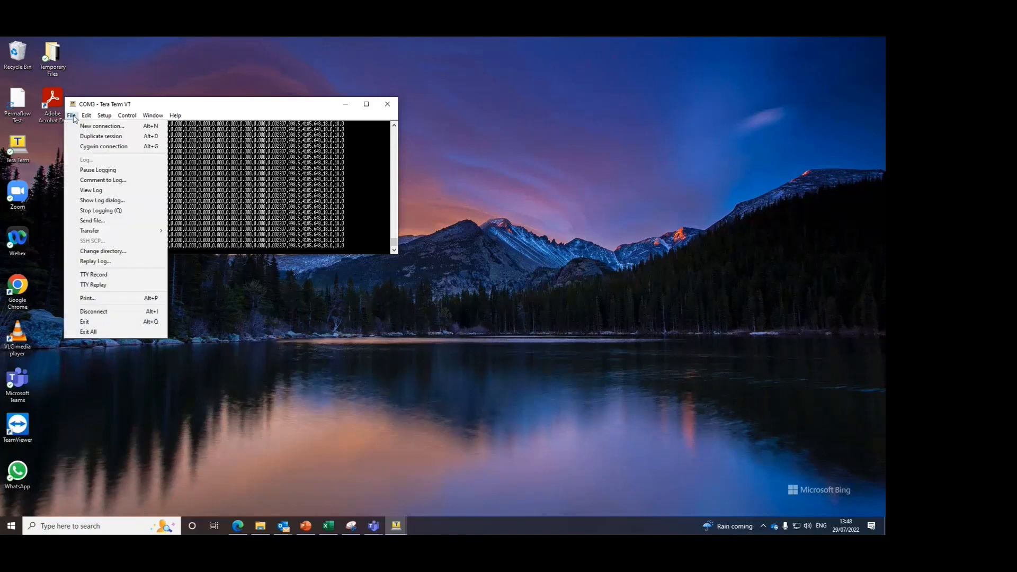
{"action": "mouse_move", "coordinate": [98, 169]}
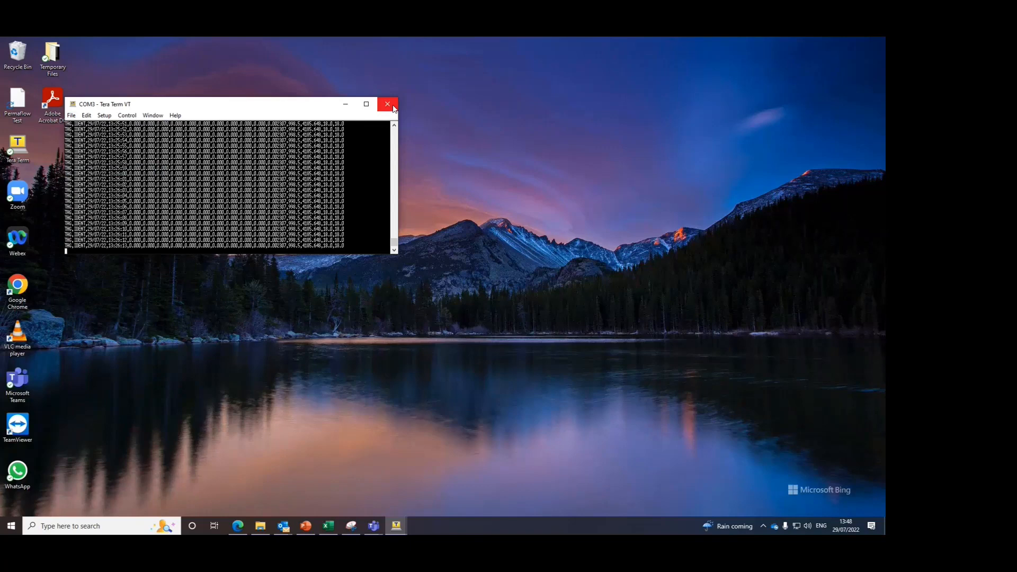
{"action": "left_click", "coordinate": [387, 103]}
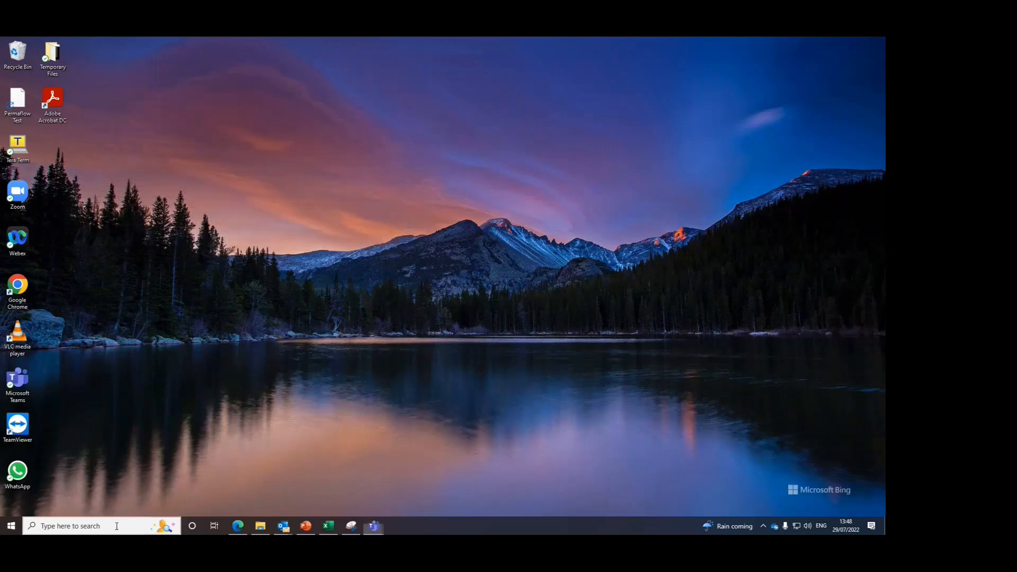
{"action": "type", "text": "excel"}
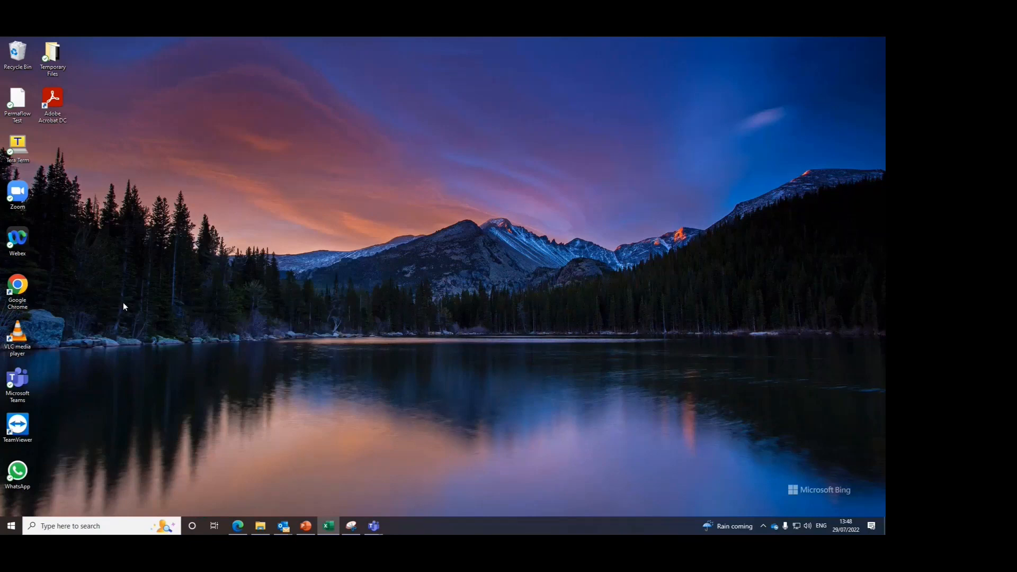
{"action": "mouse_move", "coordinate": [123, 284]}
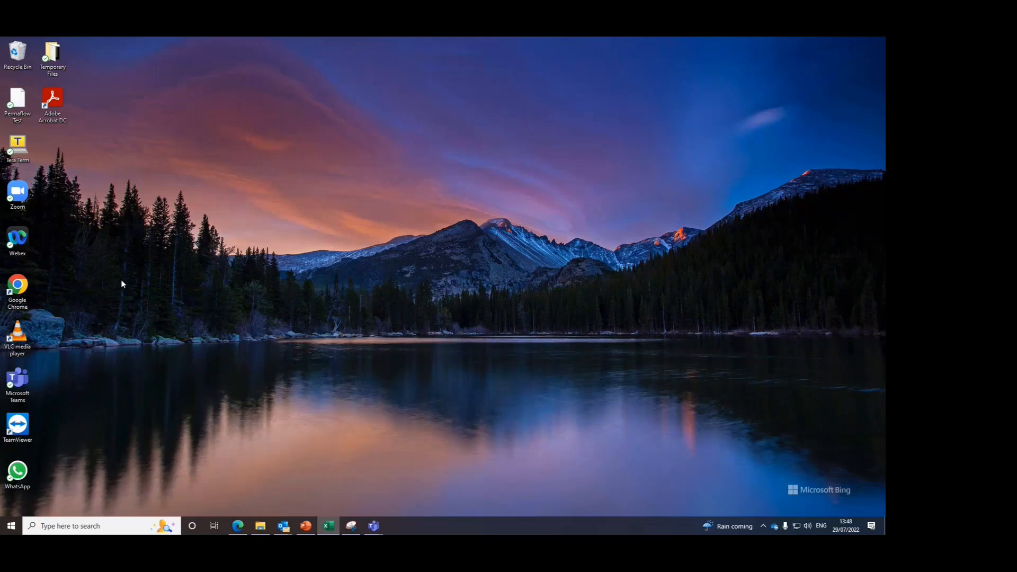
{"action": "mouse_move", "coordinate": [127, 283]}
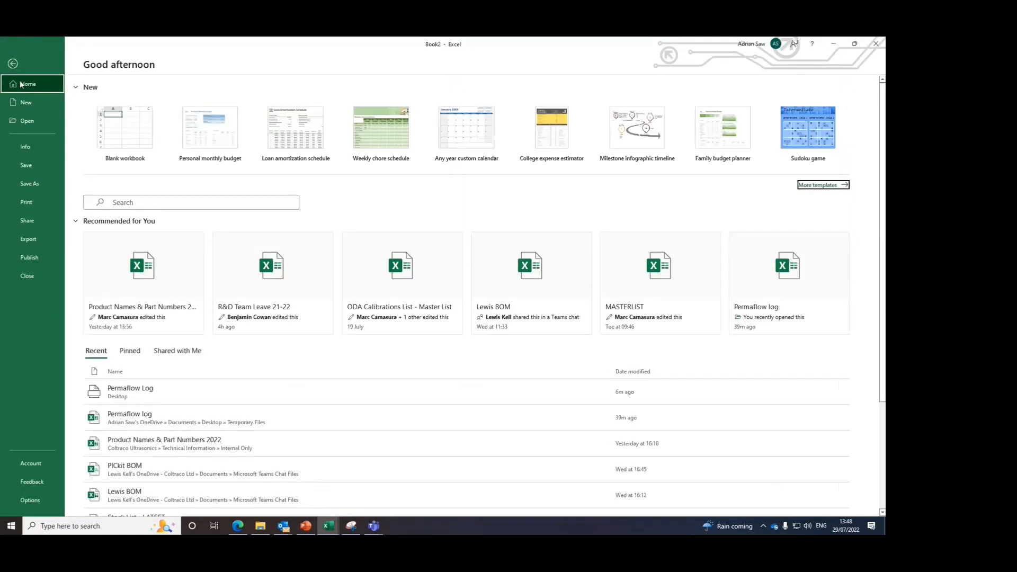
- Open the Permaflow Test text file in Excel, showing All Files and accepting the warning
{"action": "left_click", "coordinate": [27, 121]}
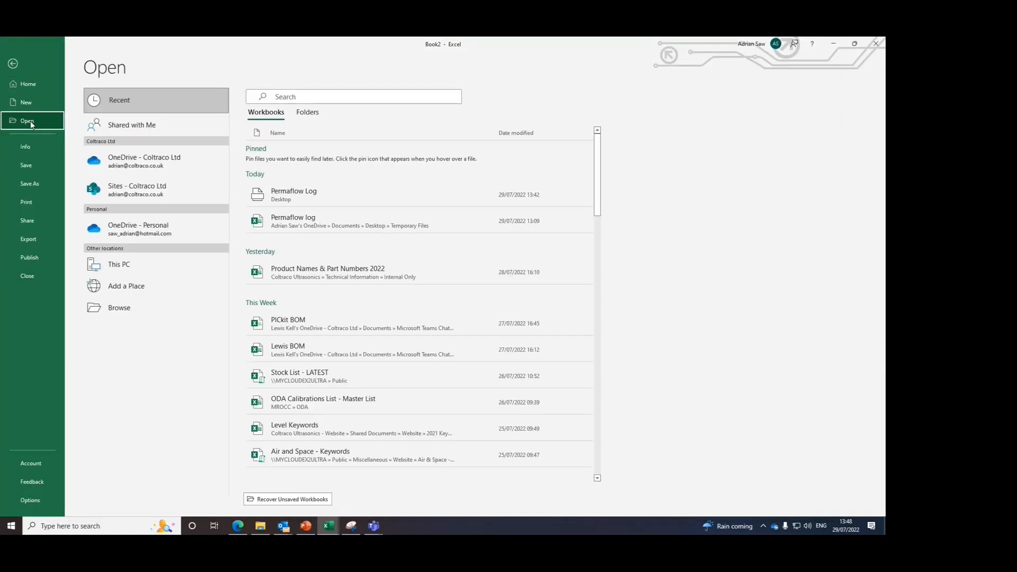
{"action": "left_click", "coordinate": [119, 307]}
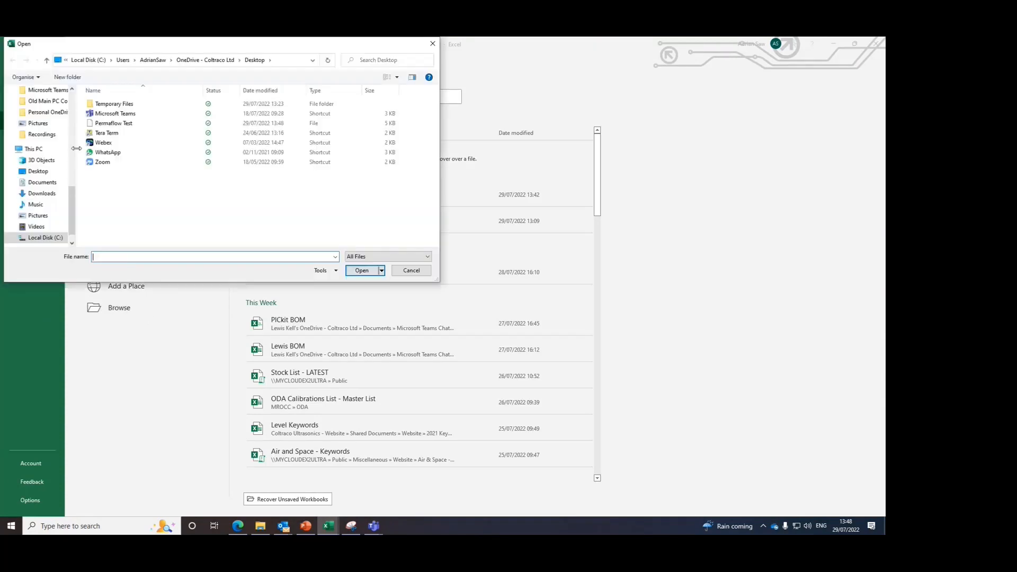
{"action": "left_click", "coordinate": [114, 123]}
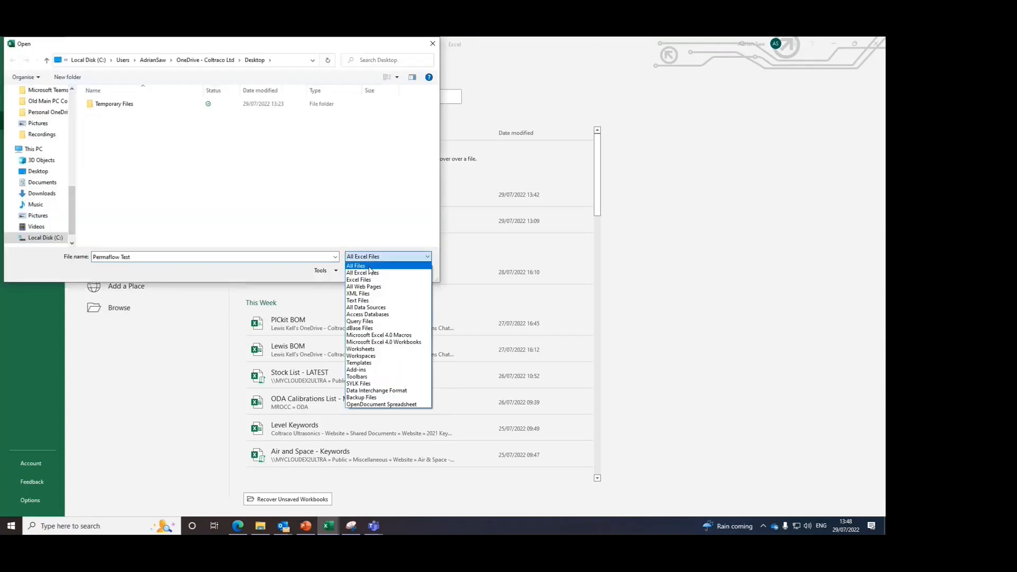
{"action": "left_click", "coordinate": [356, 266]}
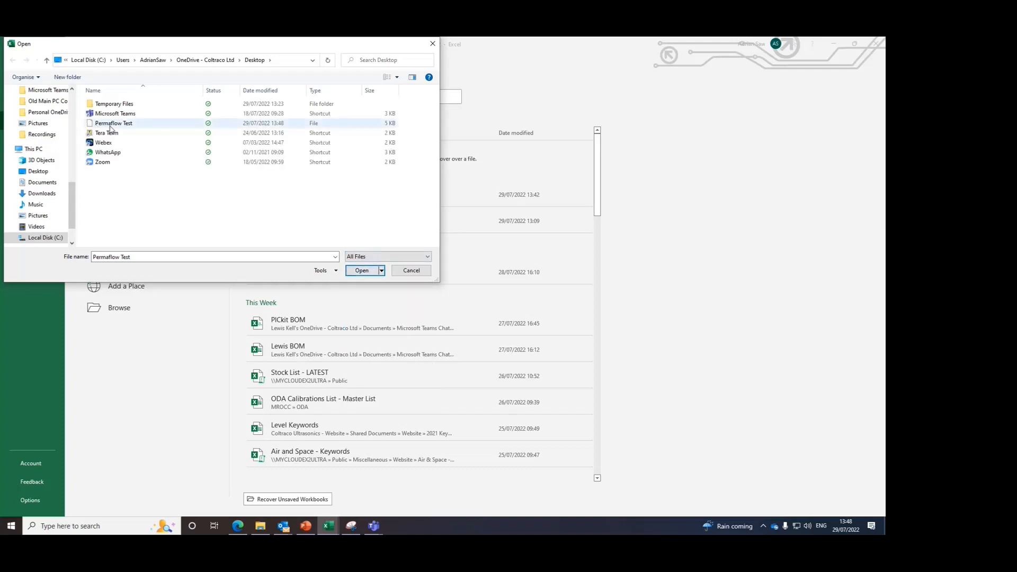
{"action": "left_click", "coordinate": [114, 124]}
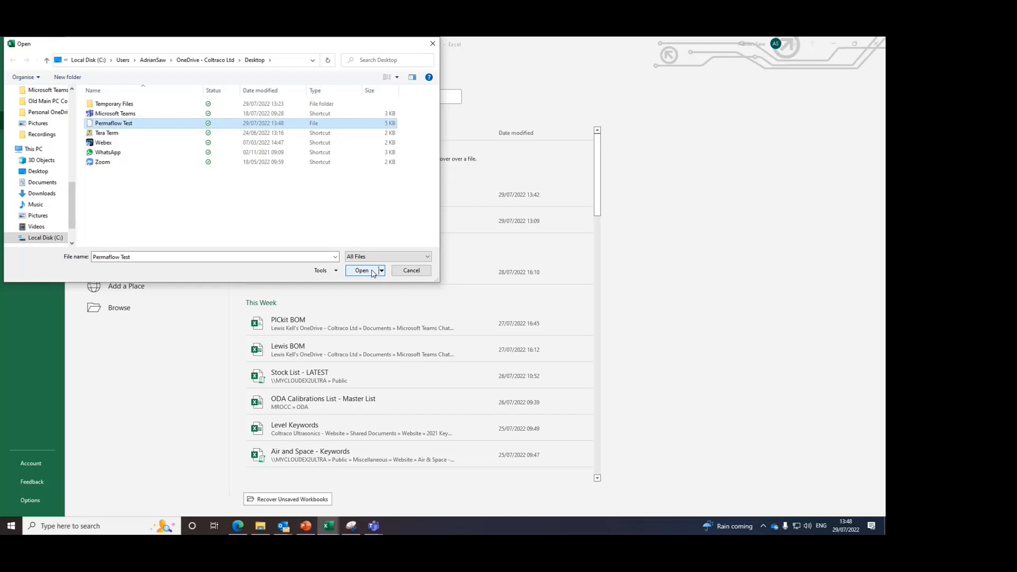
{"action": "left_click", "coordinate": [361, 271]}
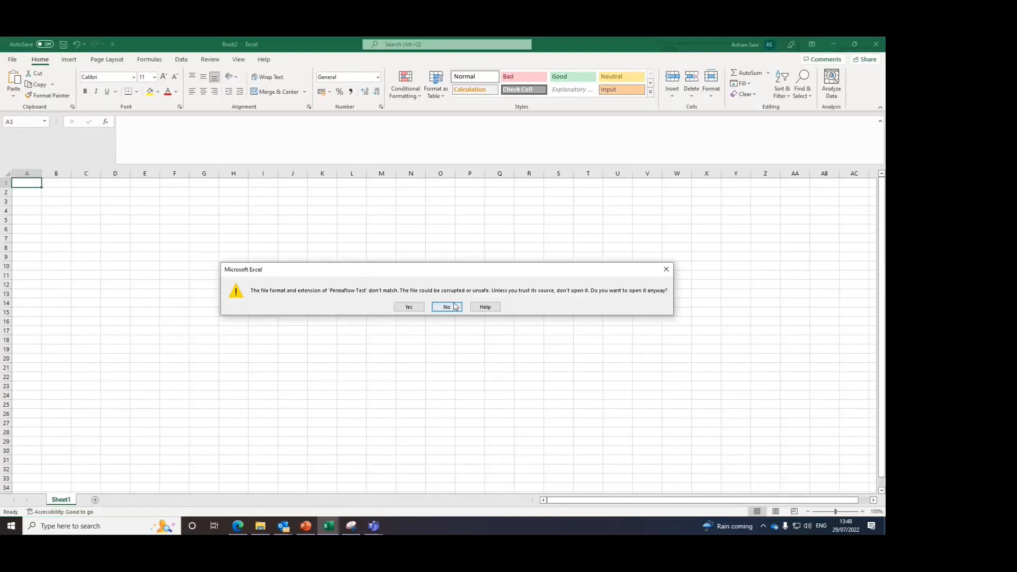
{"action": "mouse_move", "coordinate": [446, 306]}
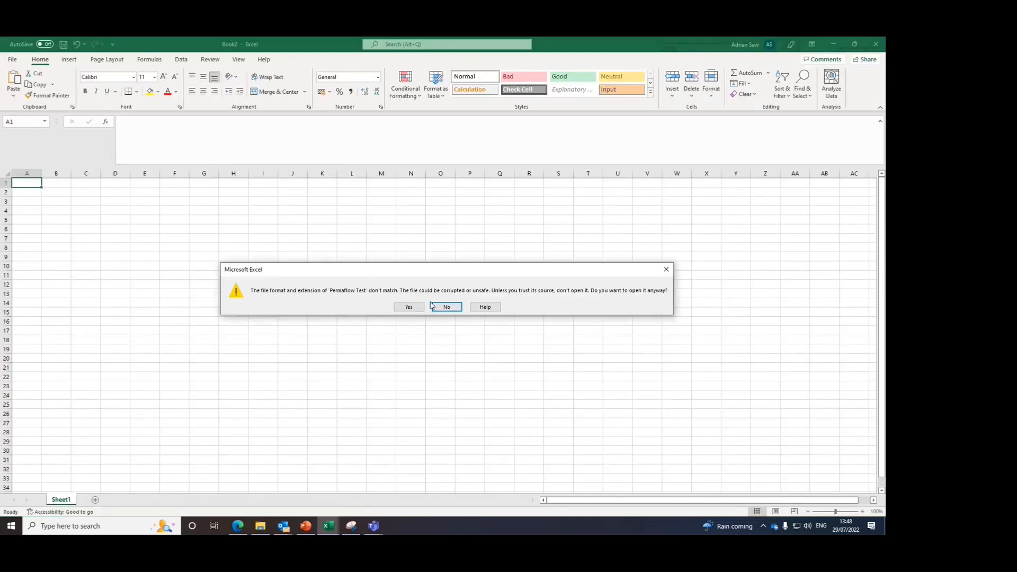
{"action": "left_click", "coordinate": [408, 306]}
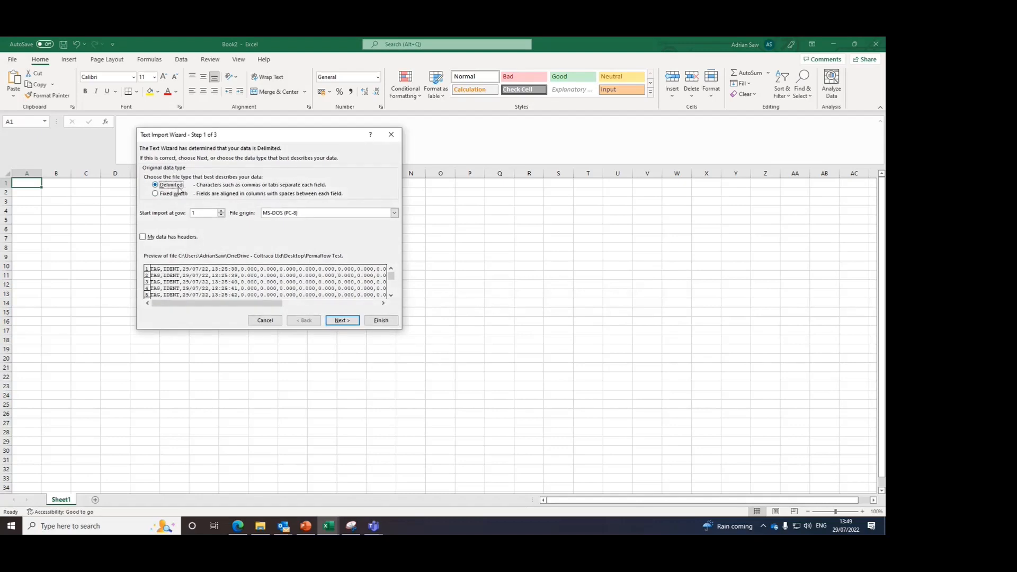
- Import the data as delimited text split at commas and finish the wizard
{"action": "left_click", "coordinate": [342, 320]}
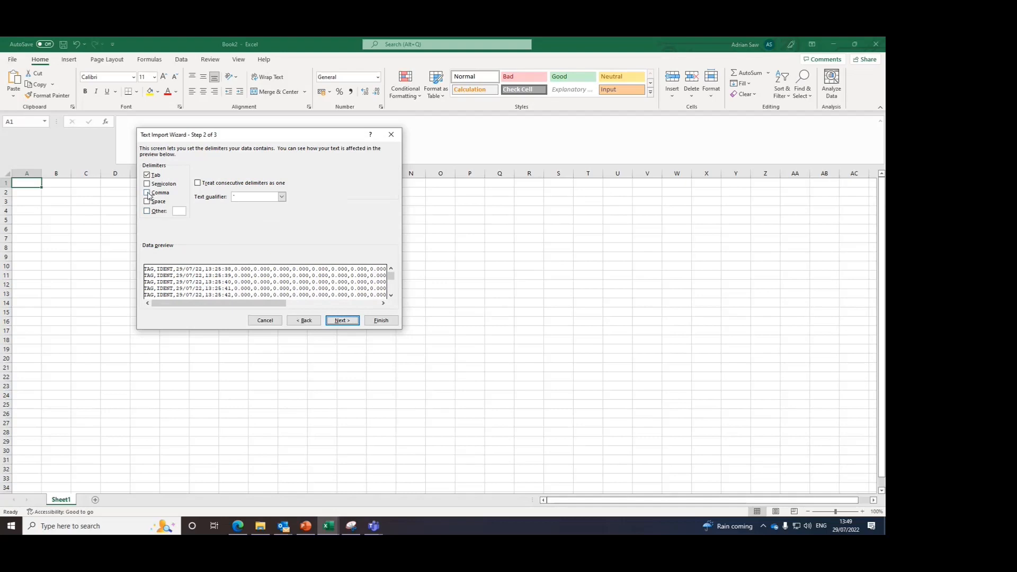
{"action": "left_click", "coordinate": [147, 193]}
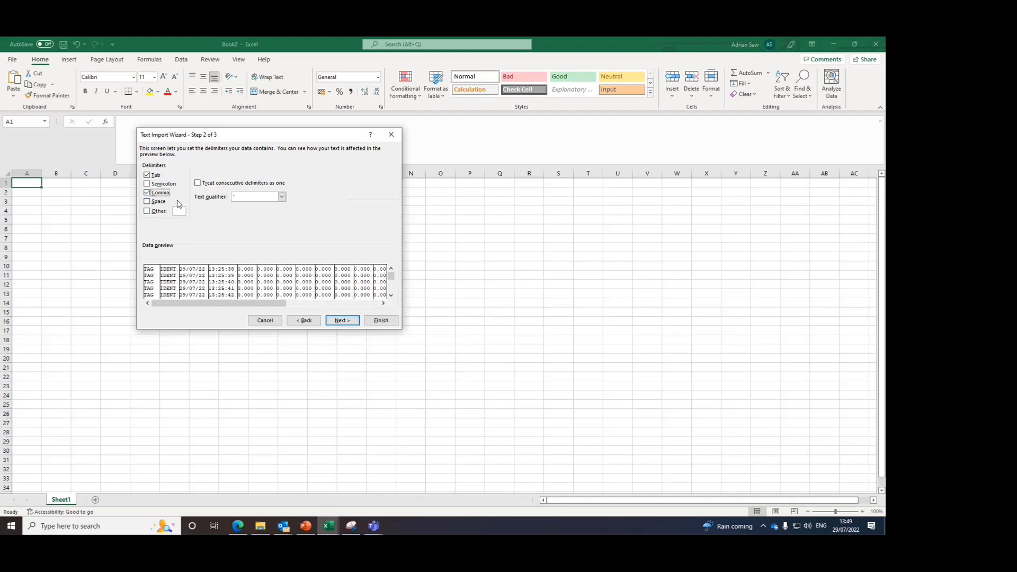
{"action": "mouse_move", "coordinate": [220, 295]}
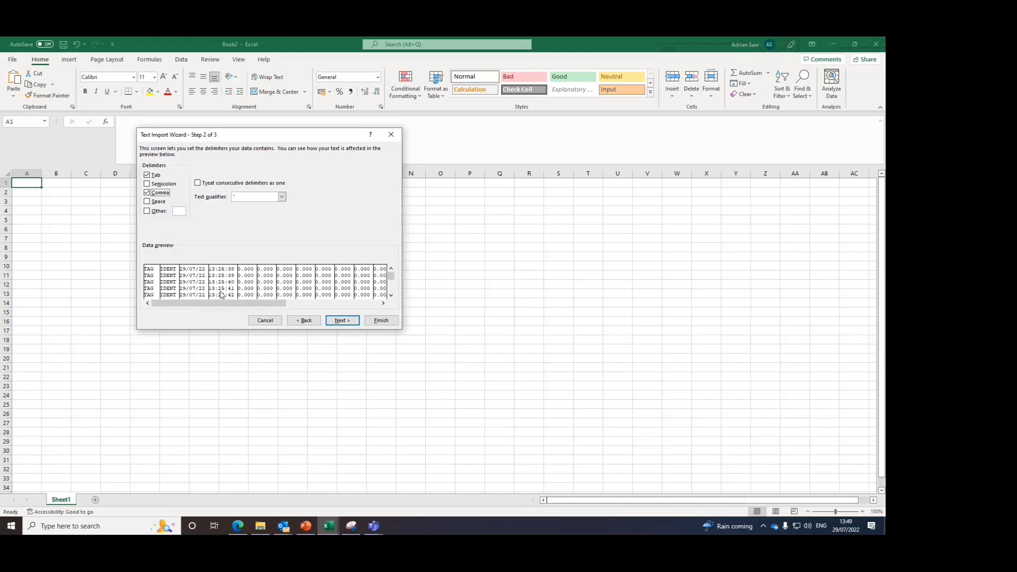
{"action": "left_click", "coordinate": [341, 320]}
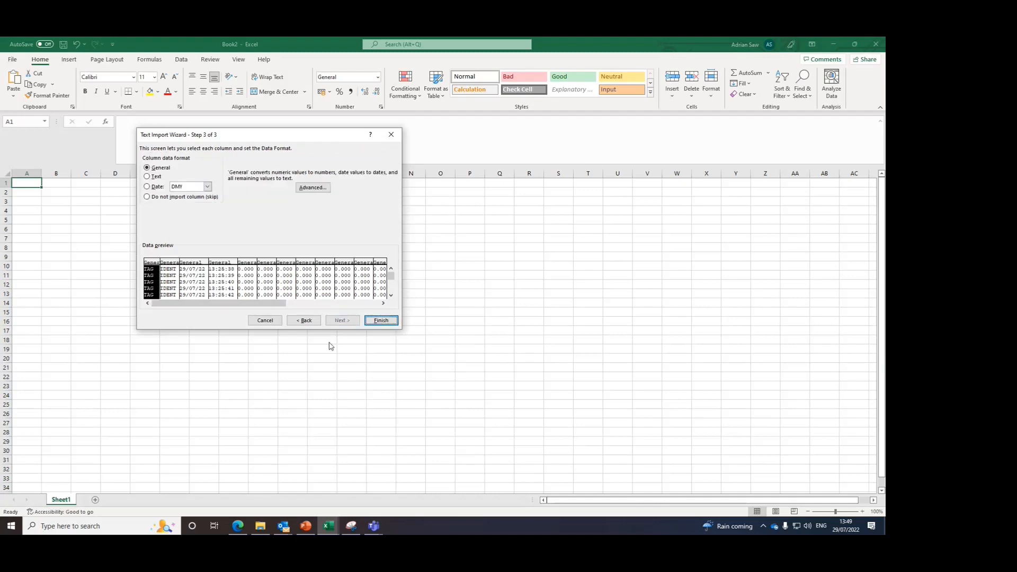
{"action": "left_click", "coordinate": [380, 319]}
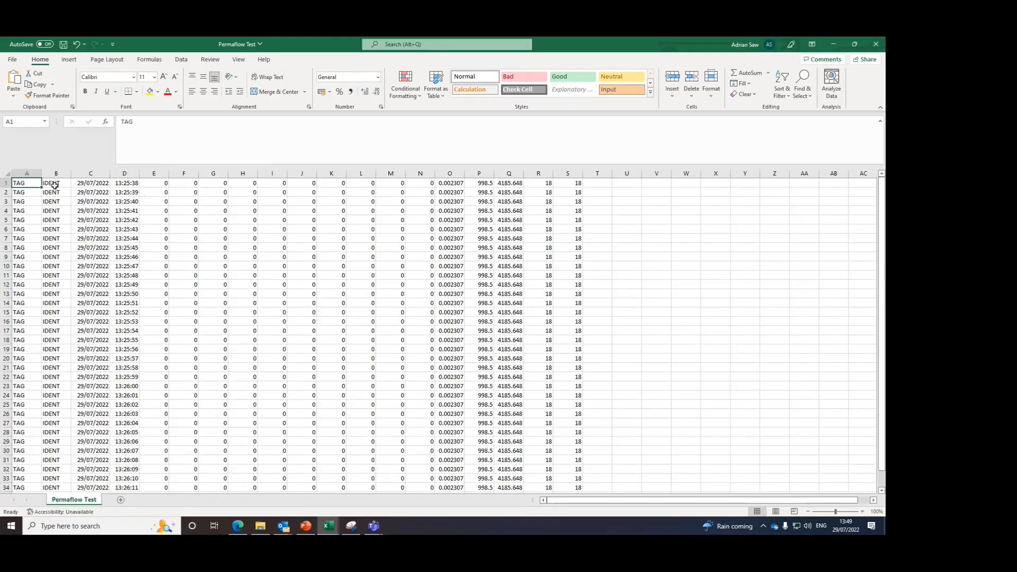
{"action": "mouse_move", "coordinate": [233, 198]}
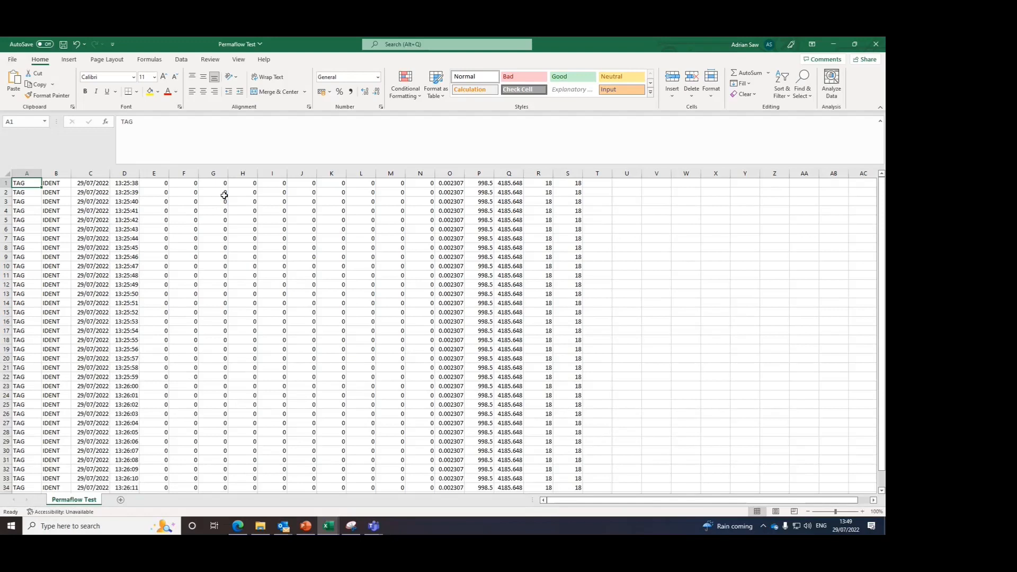
{"action": "mouse_move", "coordinate": [312, 352]}
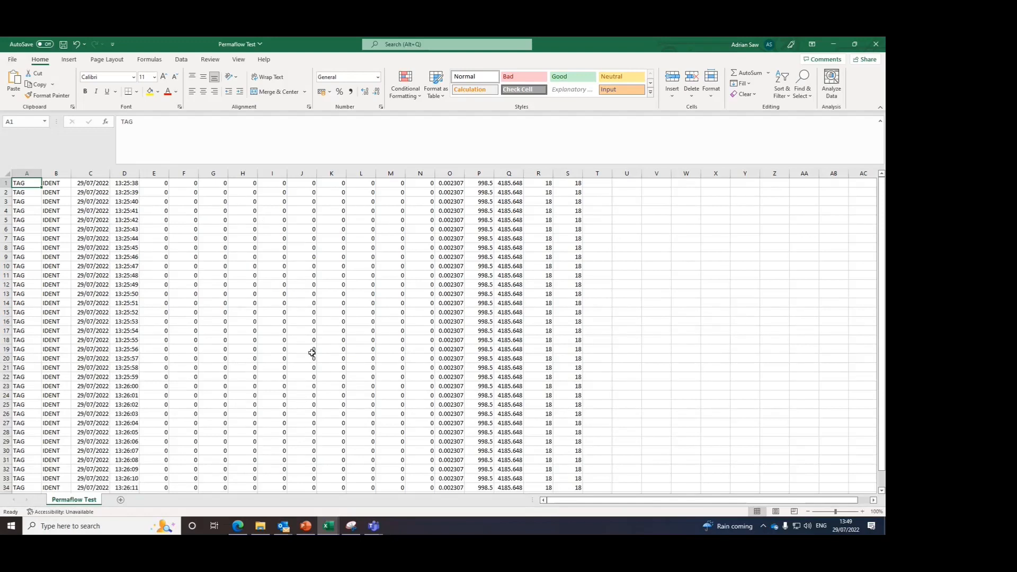
{"action": "mouse_move", "coordinate": [237, 482]}
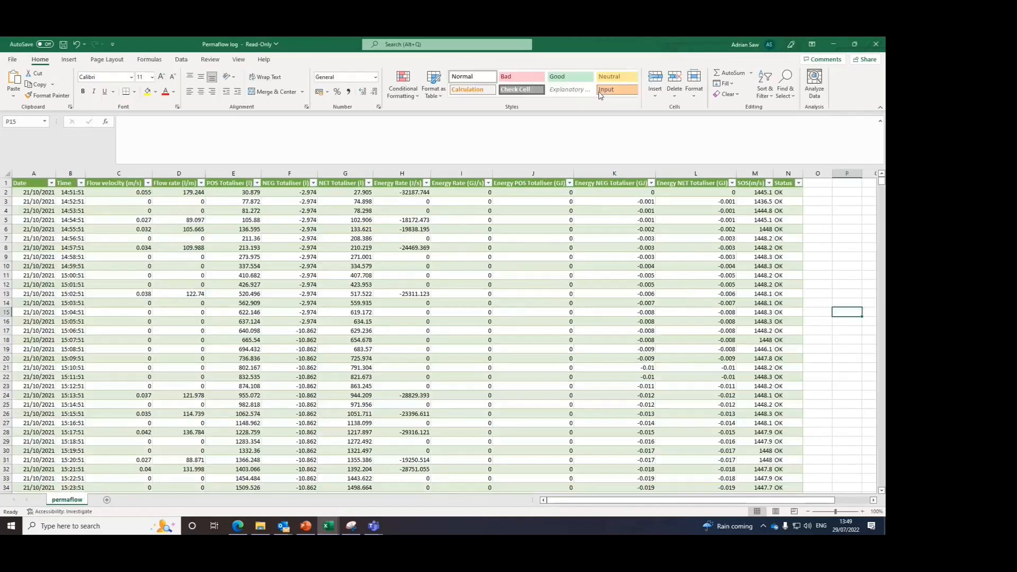
{"action": "left_click", "coordinate": [70, 210]}
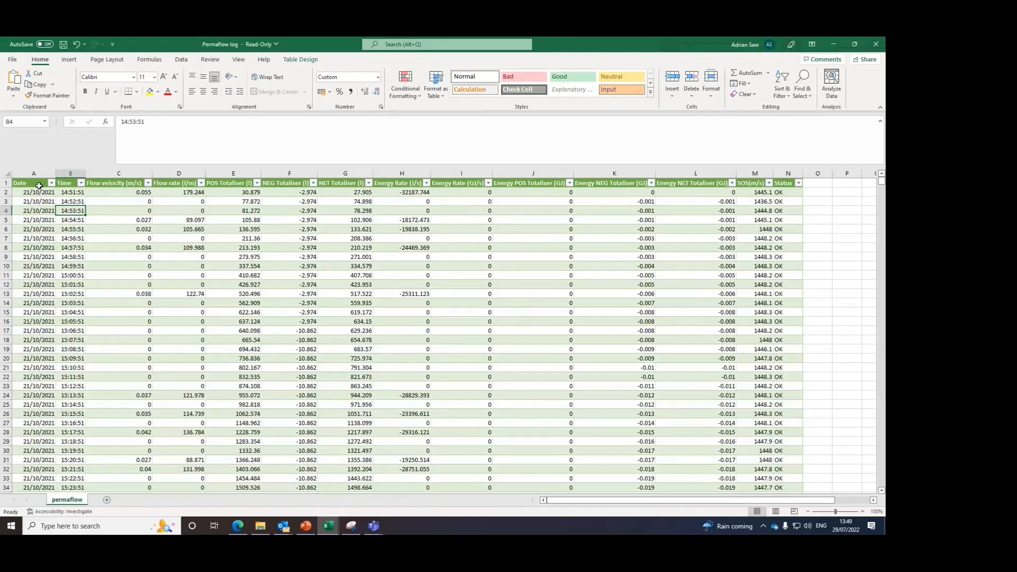
{"action": "left_click", "coordinate": [33, 182]}
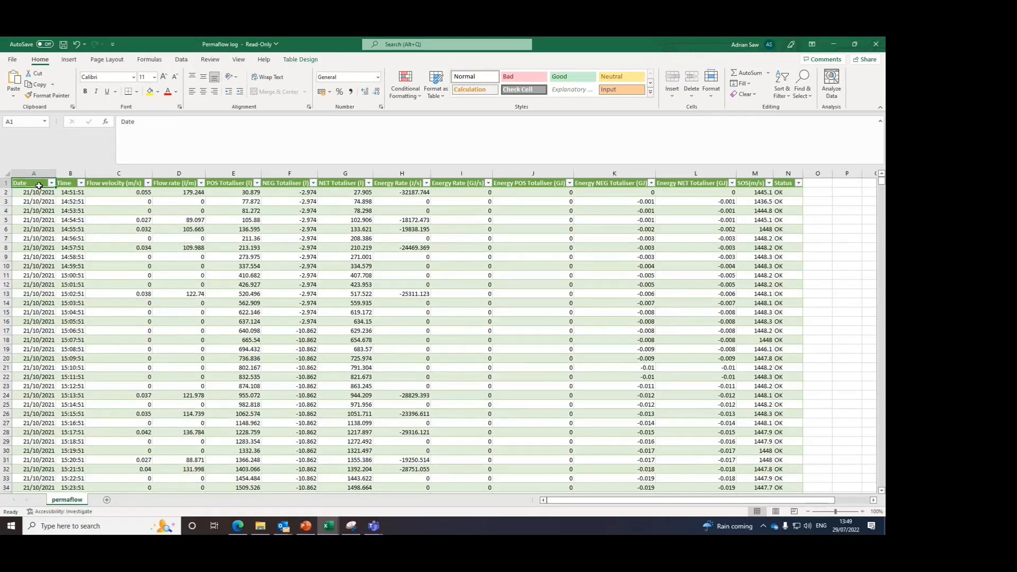
{"action": "left_click", "coordinate": [233, 183]}
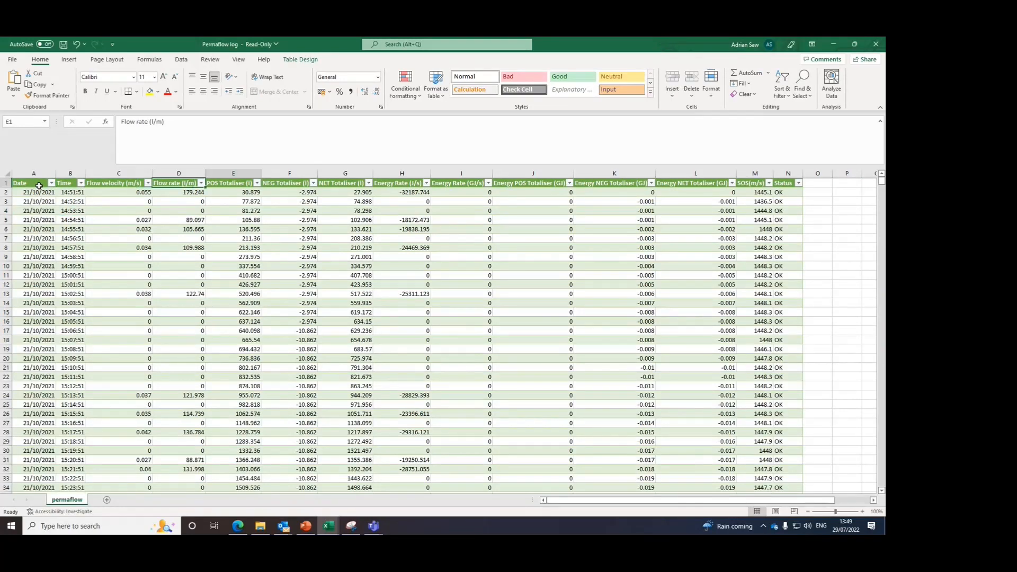
{"action": "left_click", "coordinate": [289, 192]}
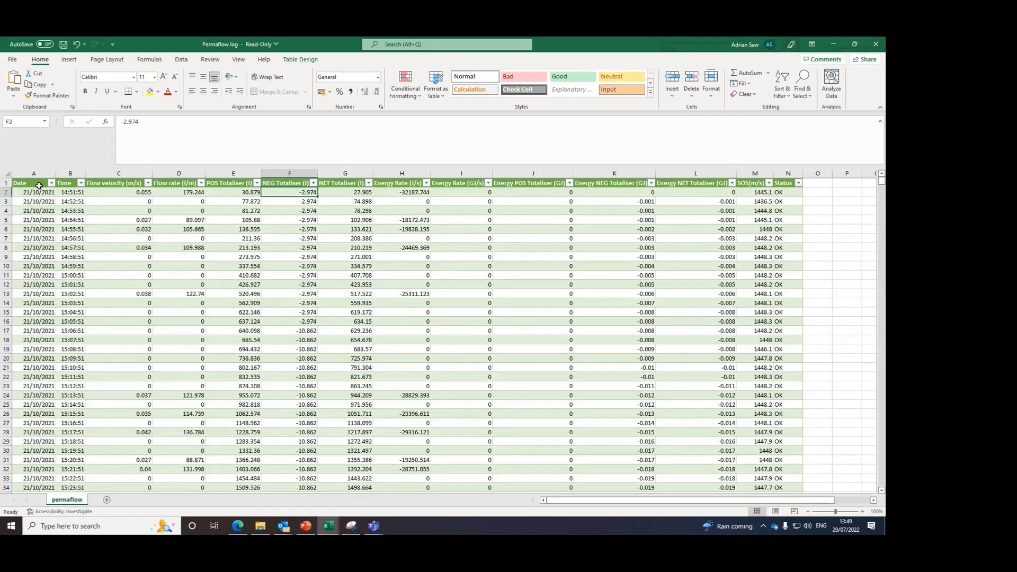
{"action": "left_click", "coordinate": [696, 191]}
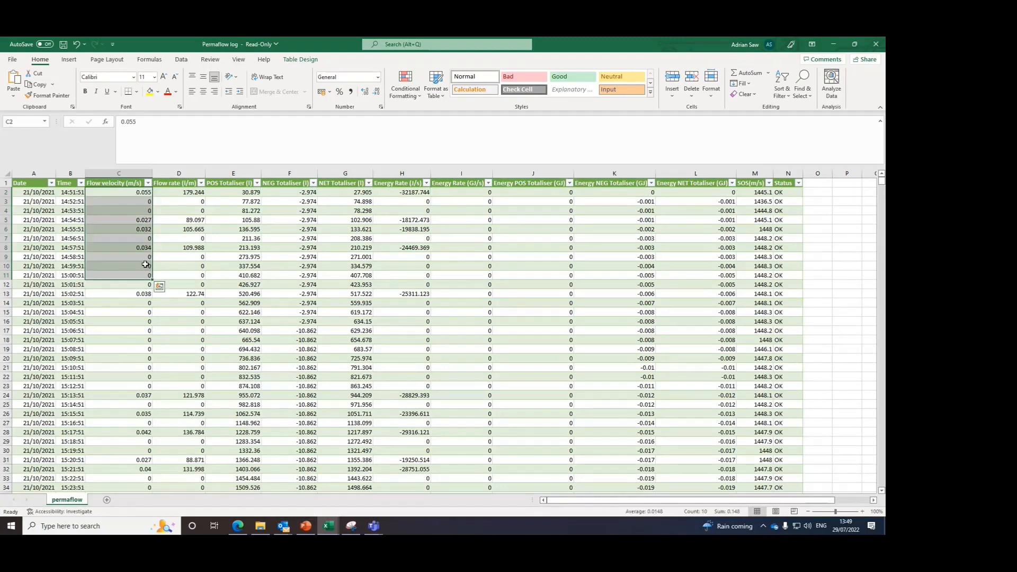
{"action": "left_click", "coordinate": [178, 202]}
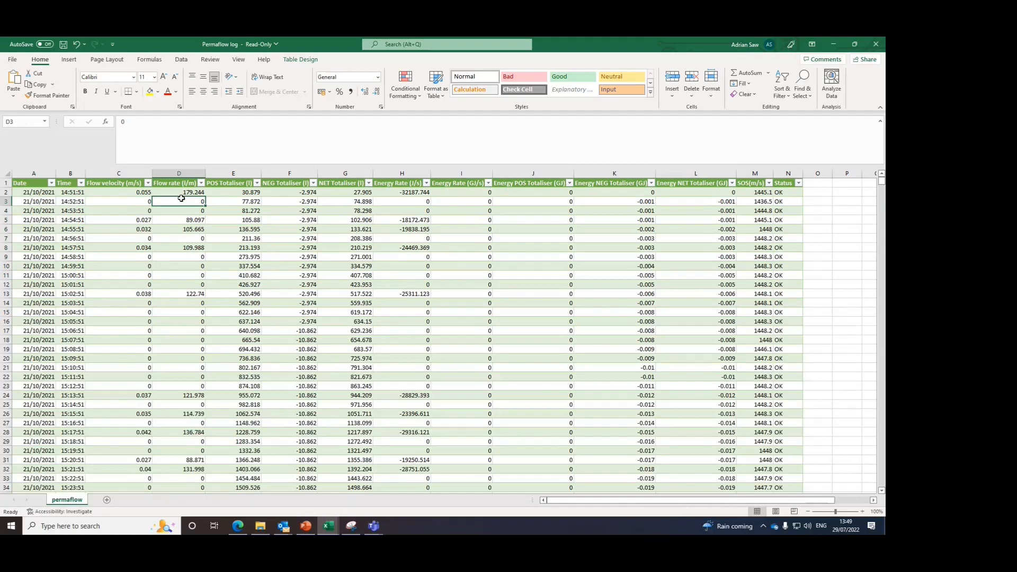